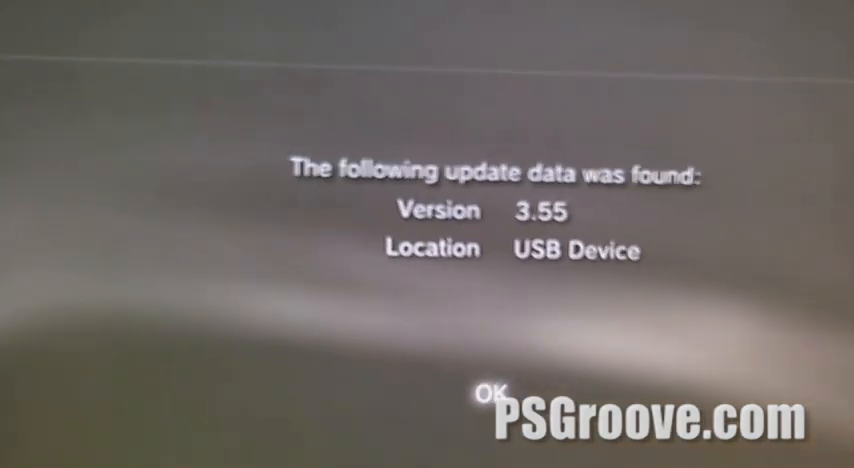
Step: Confirm the 3.55 update from USB, accept the agreement, and begin installing it
left_click(488, 396)
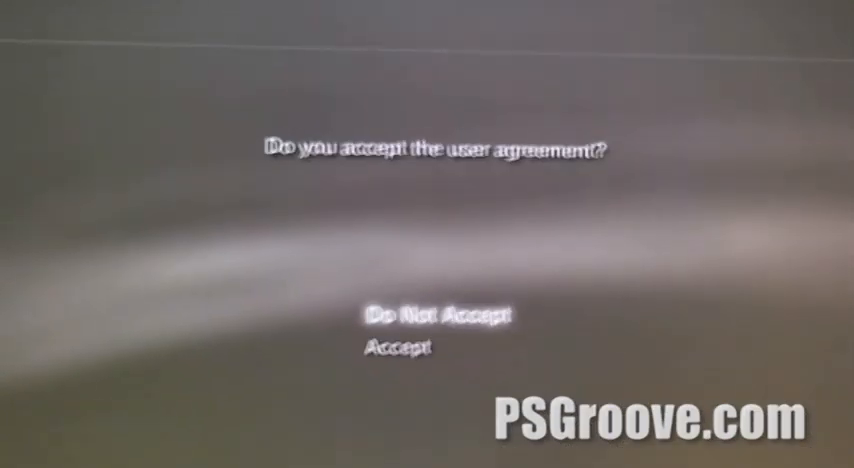
left_click(392, 348)
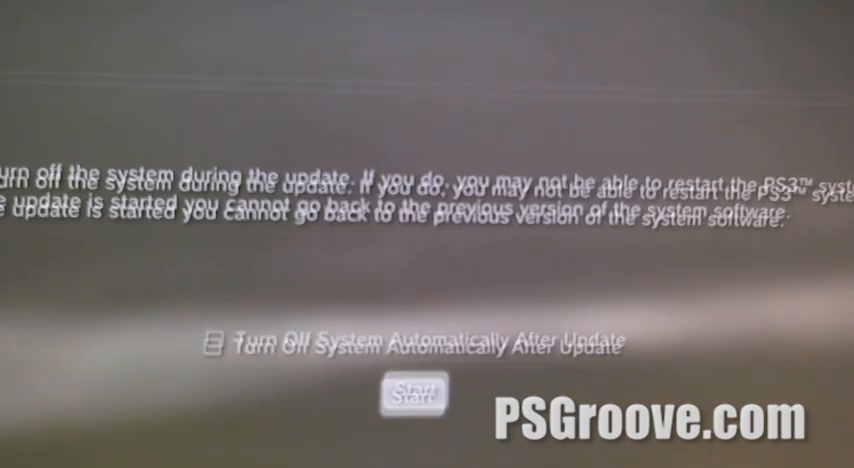
left_click(412, 390)
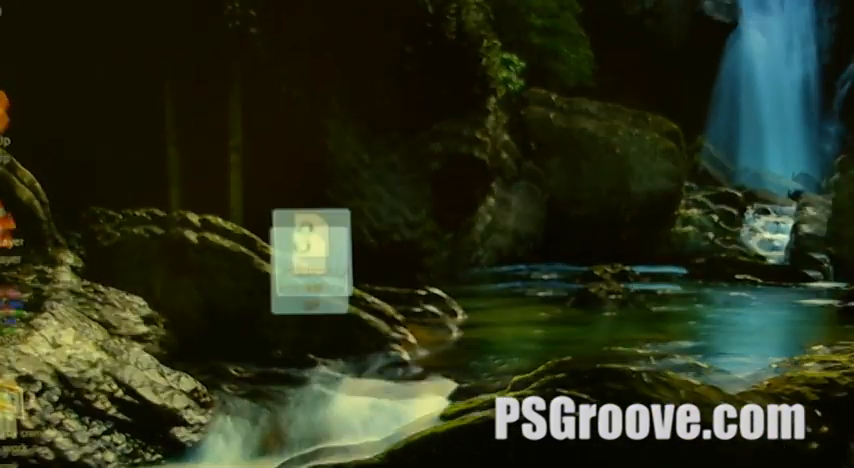
Step: Copy the 3.55-jb update file from the desktop into the USB drive's update folder
right_click(300, 250)
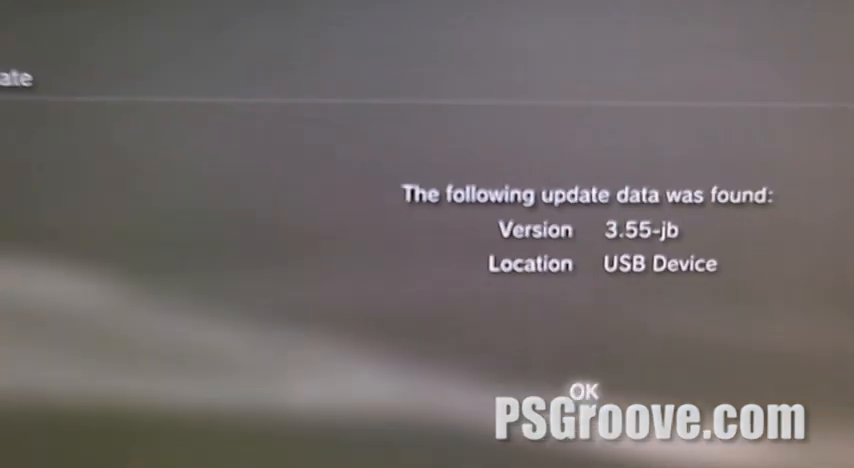
Step: Confirm the 3.55-jb update from USB and accept its agreement so copying to the hard disk begins
left_click(584, 392)
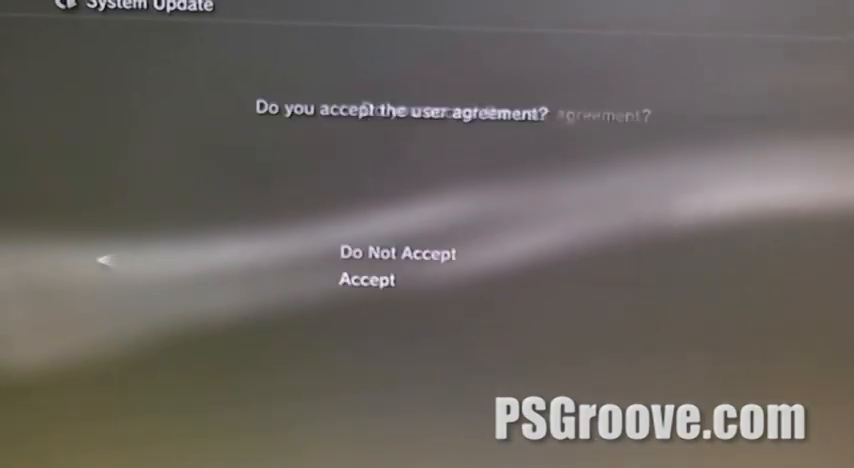
left_click(366, 280)
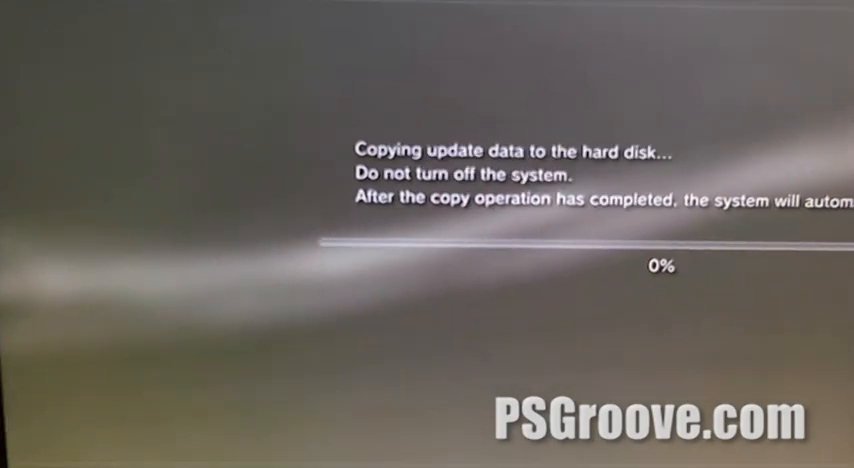